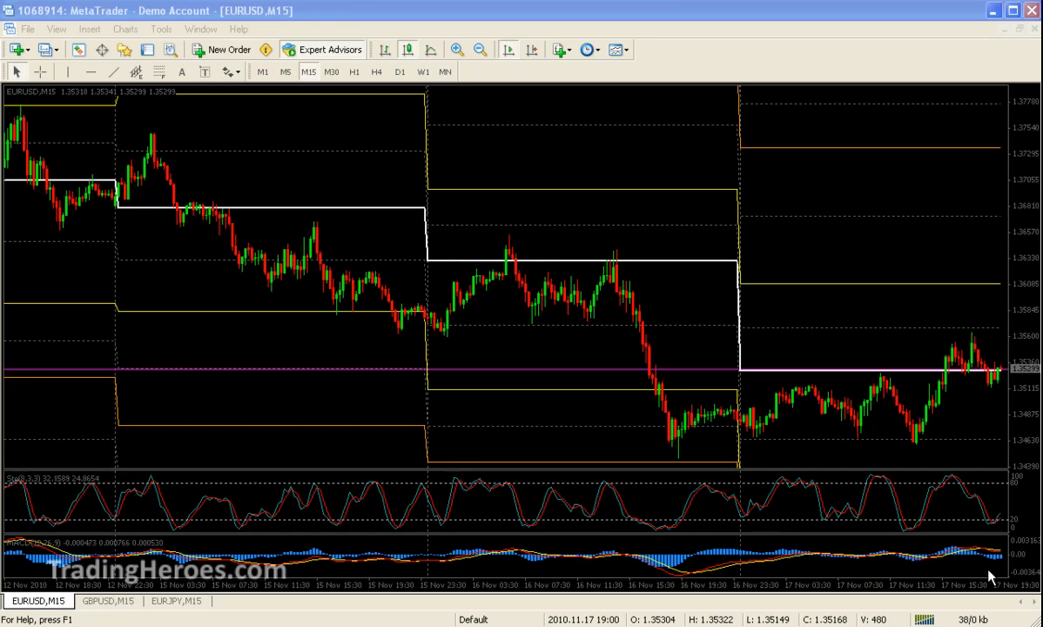
mouse_move(501, 227)
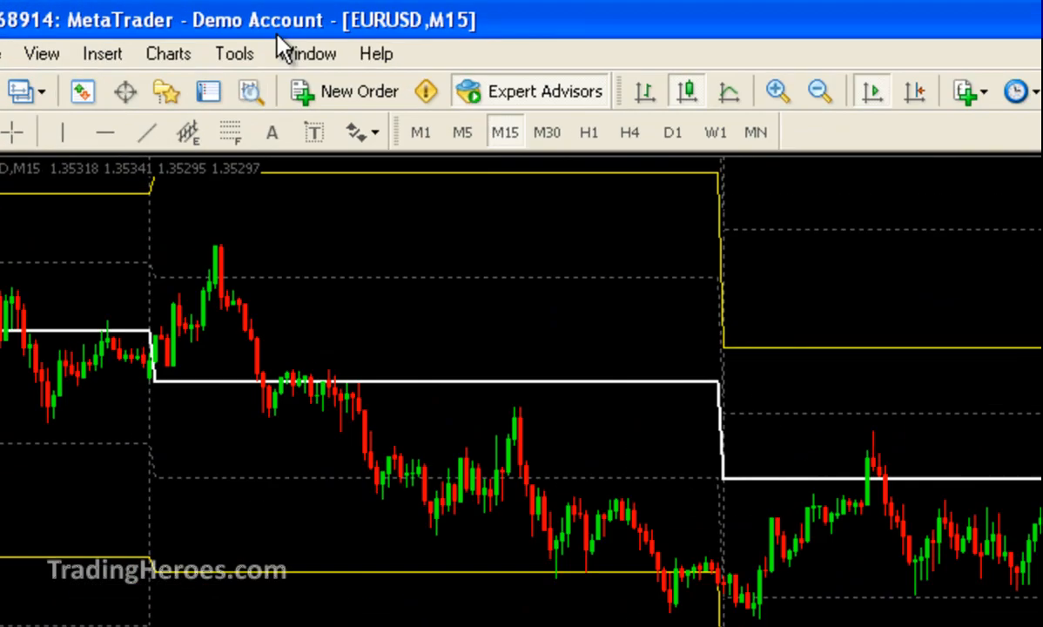
Reach the Email settings via Tools > Options with sending still disabled and fields empty
left_click(233, 52)
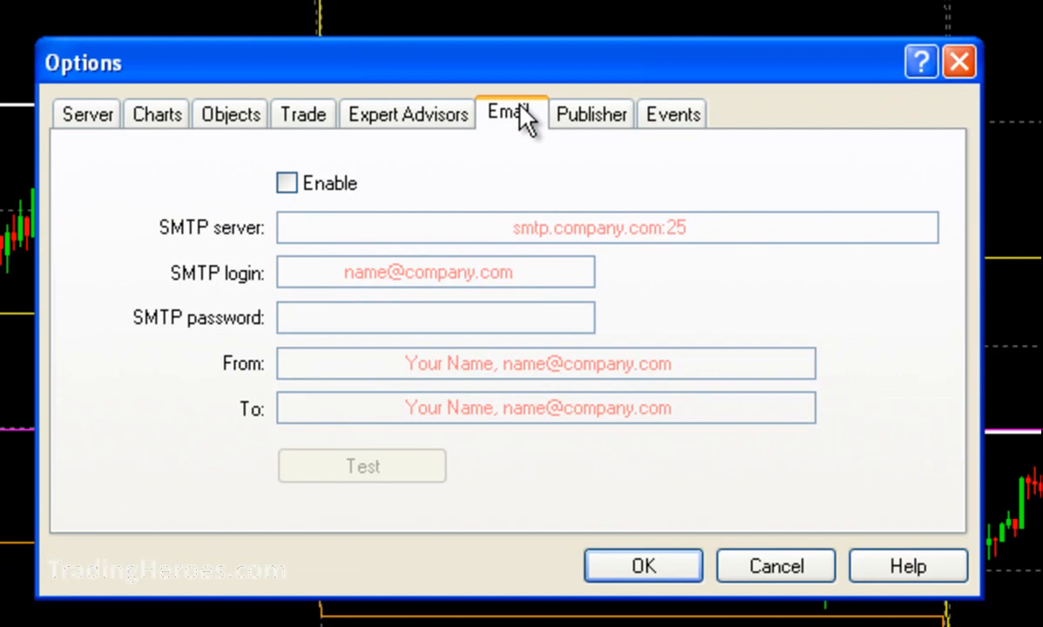
mouse_move(230, 115)
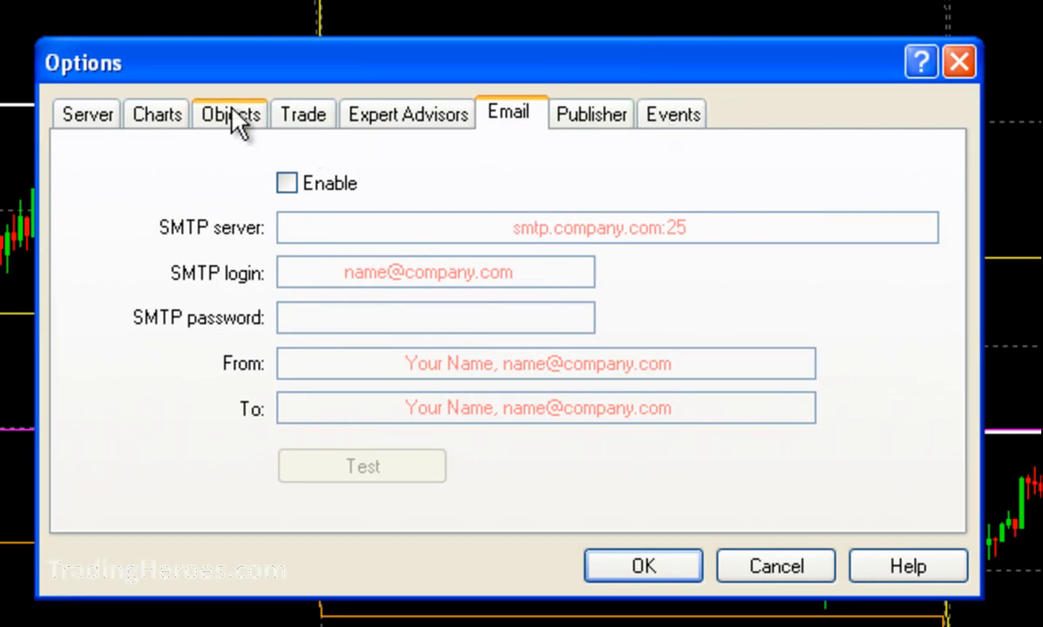
mouse_move(449, 103)
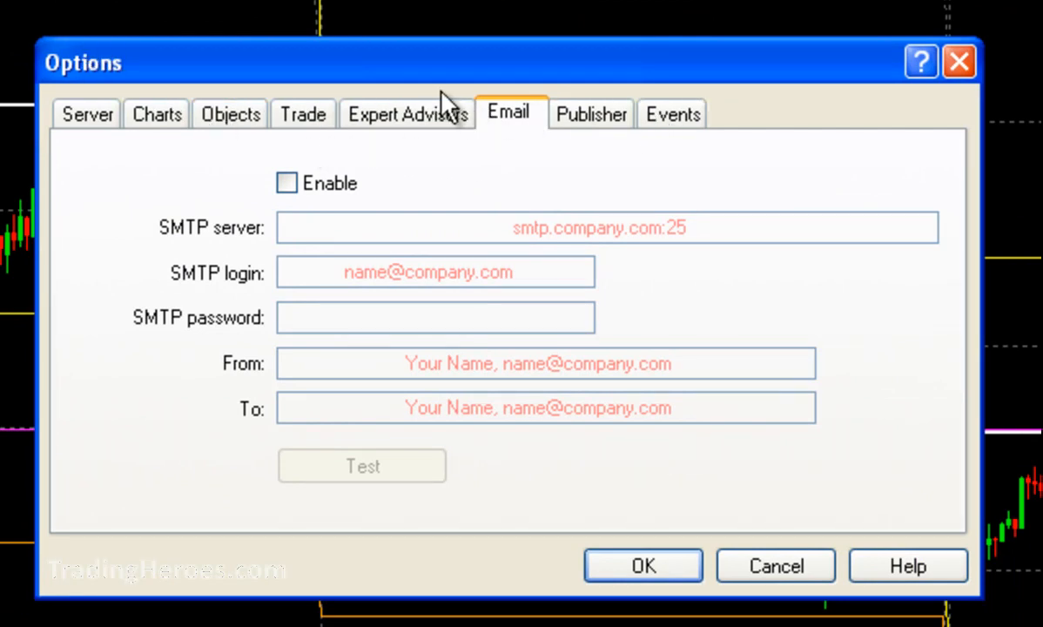
mouse_move(331, 171)
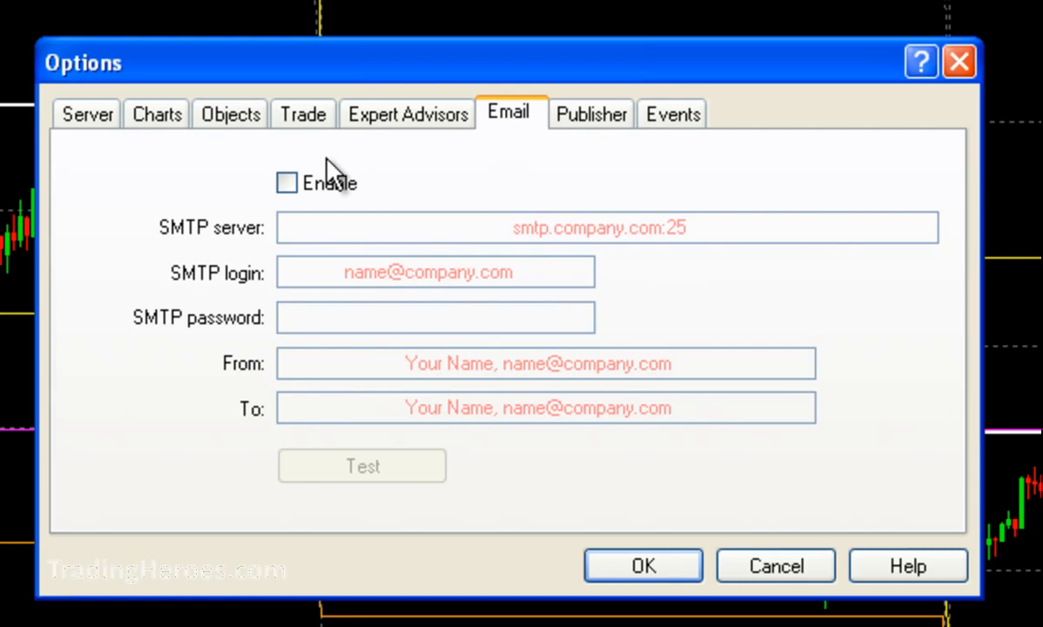
Enable email alerts and enter the SMTP server address beginning 'mail.o'
left_click(285, 183)
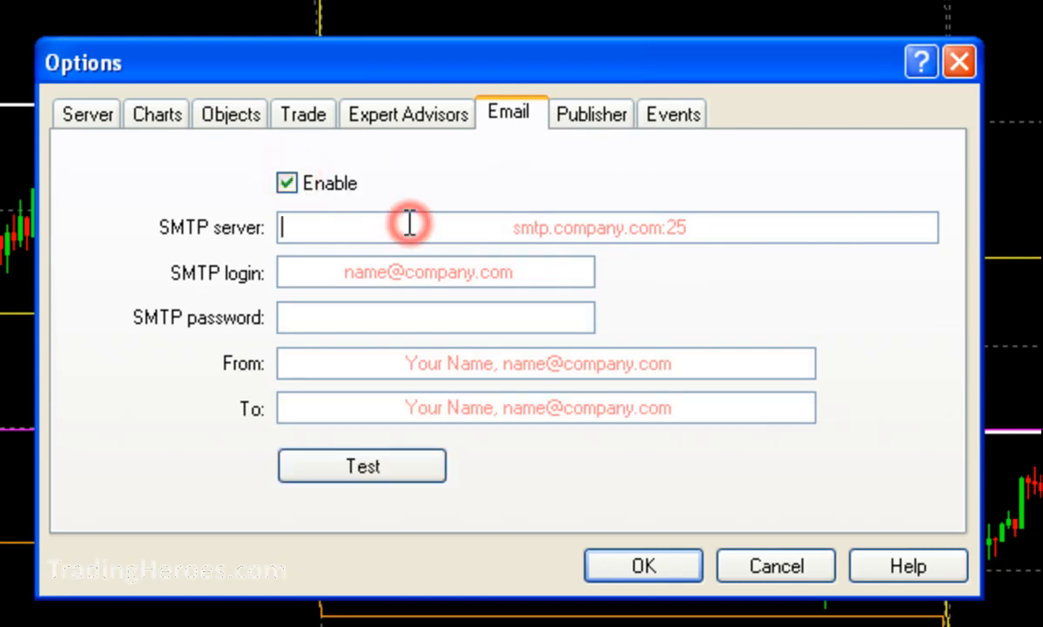
mouse_move(168, 206)
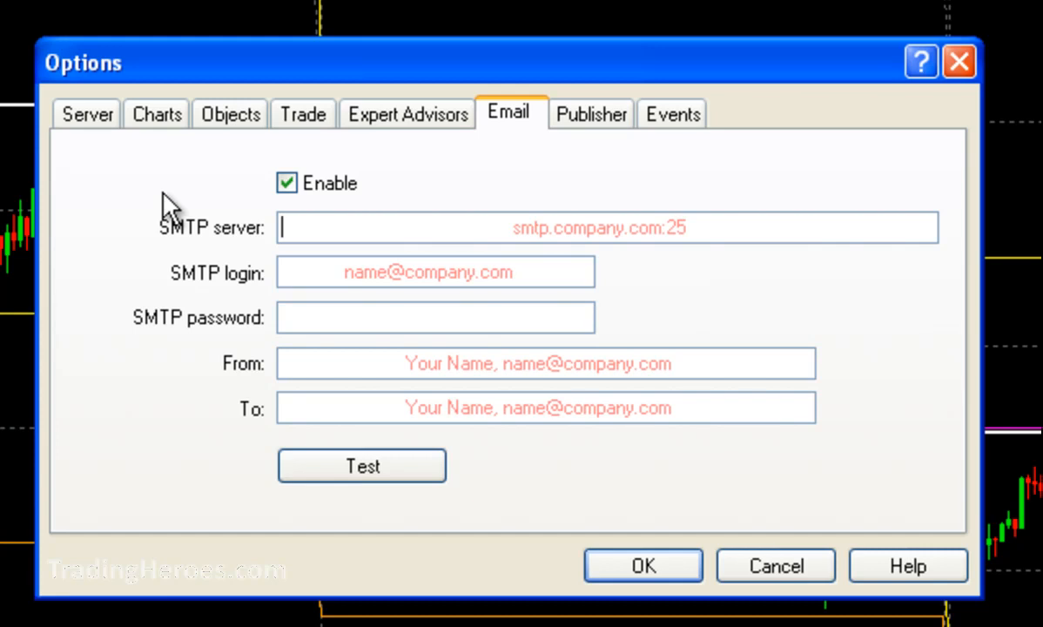
type("mail.")
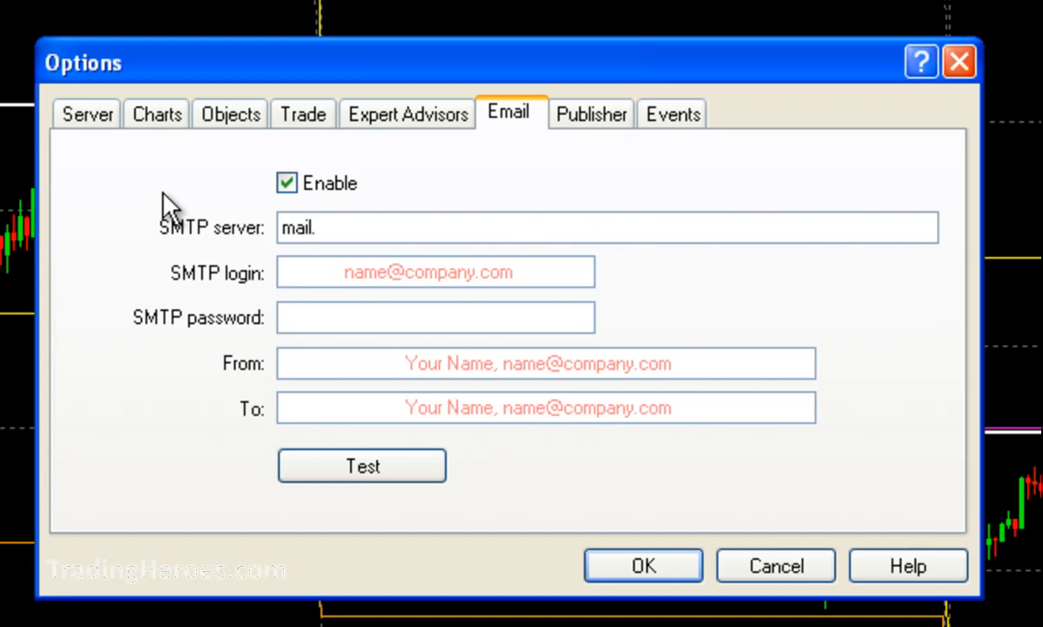
type("onlinesoultionstoday.com")
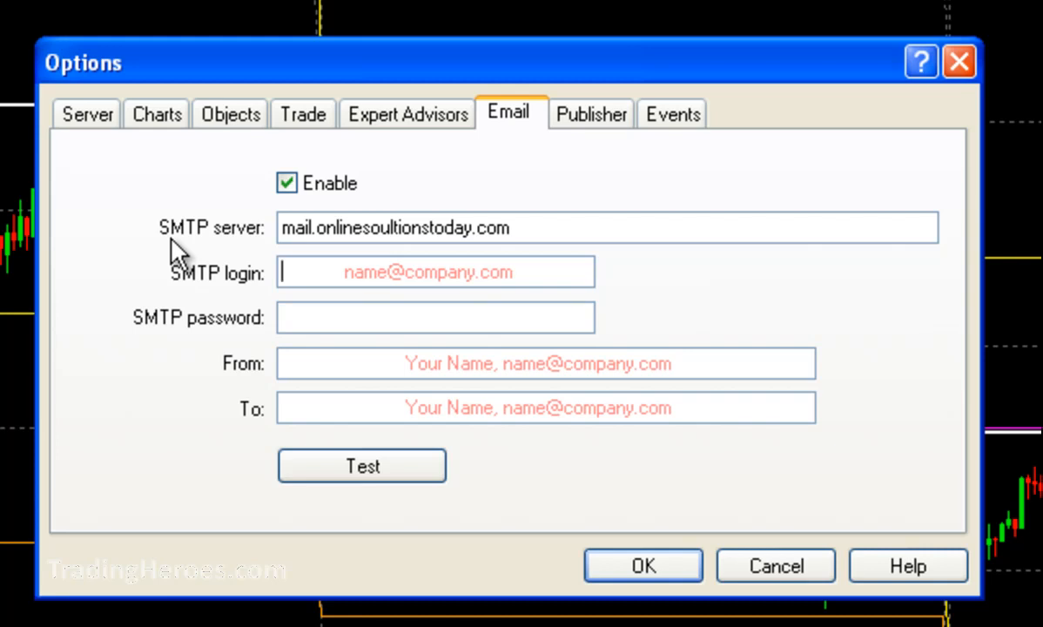
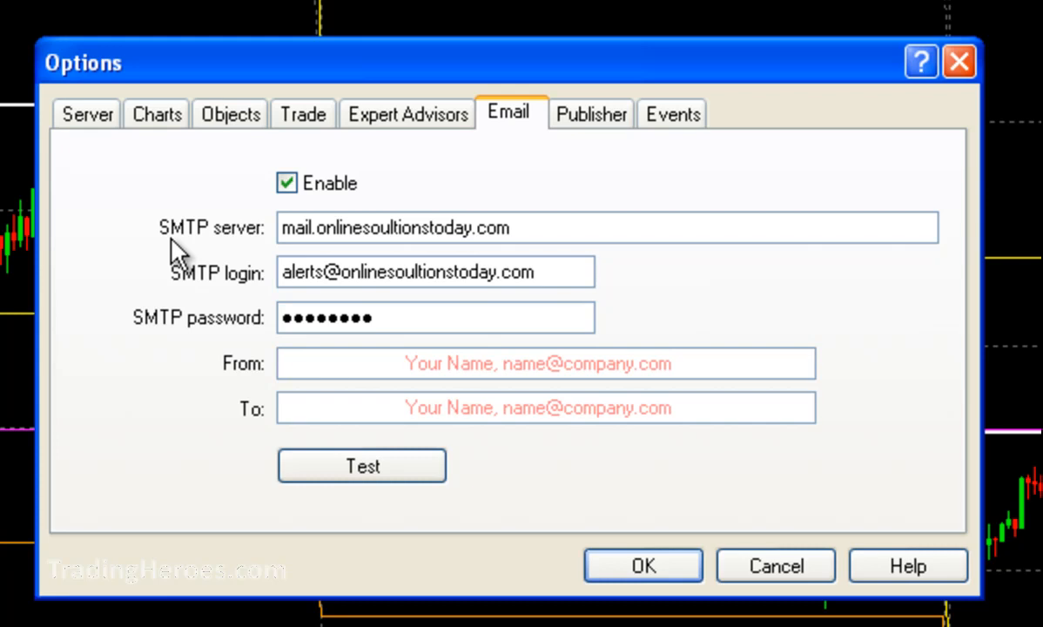
left_click(538, 364)
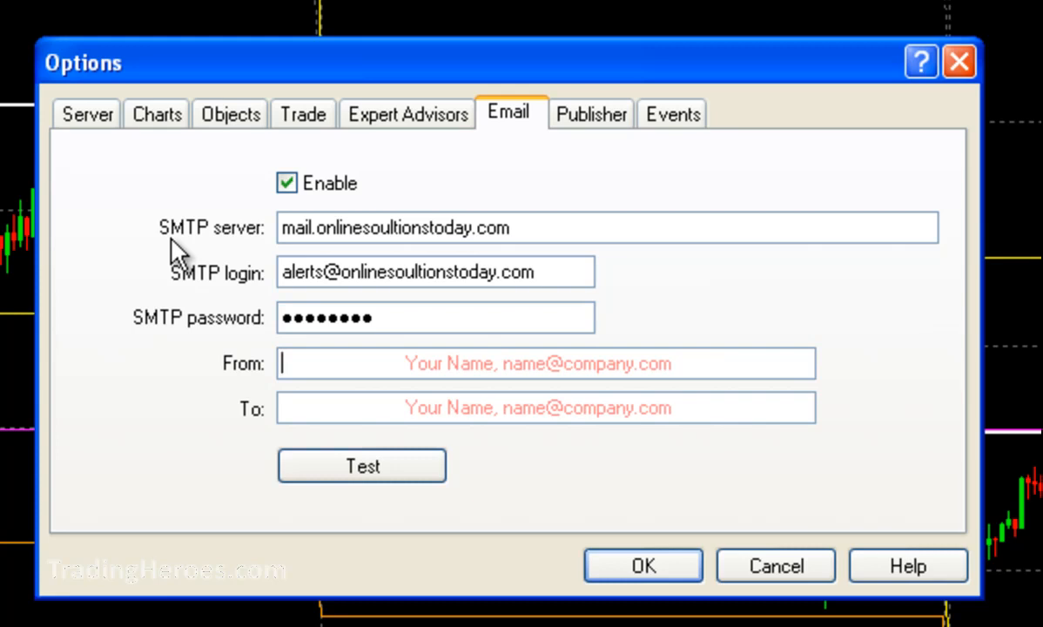
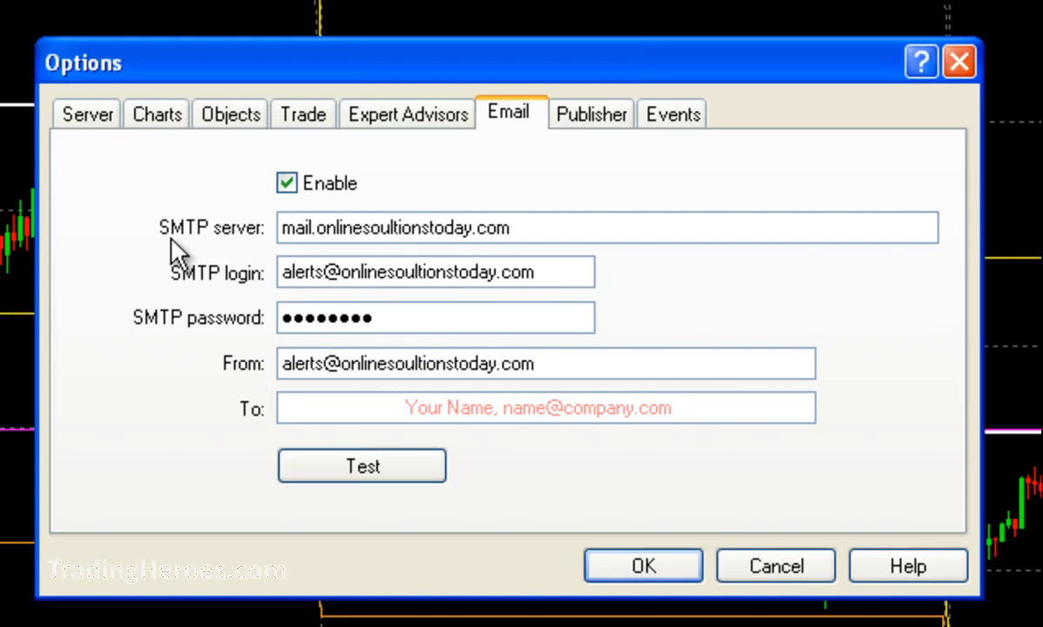
left_click(547, 407)
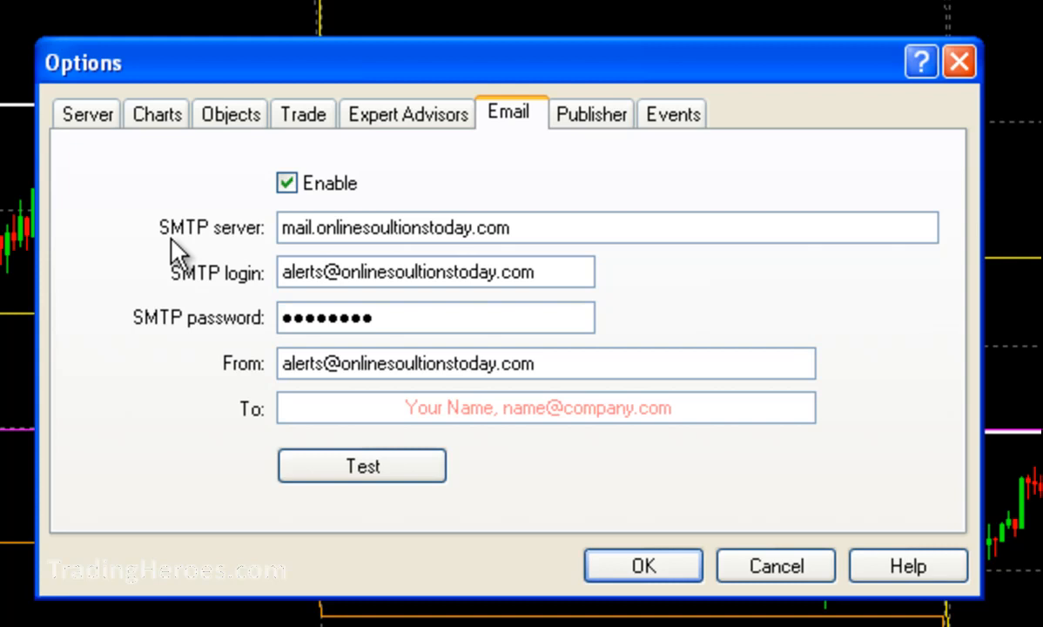
left_click(547, 408)
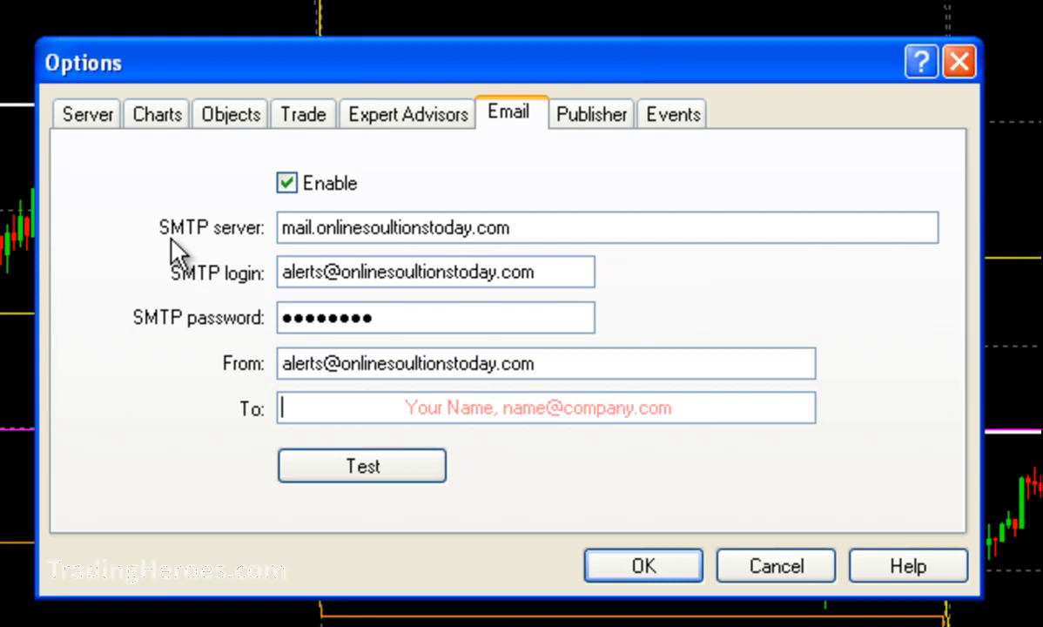
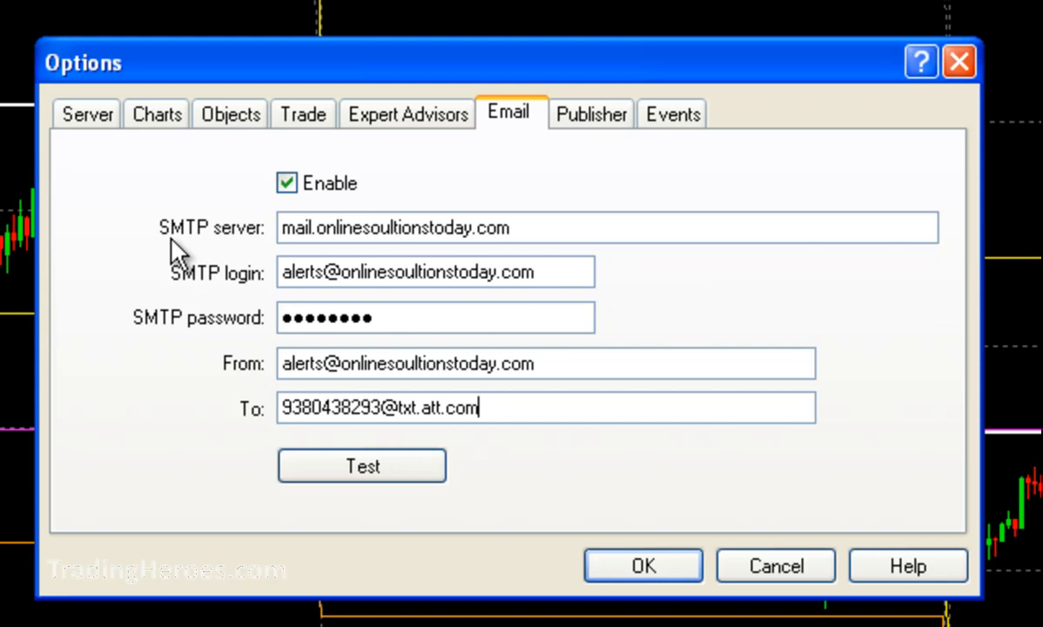
mouse_move(450, 456)
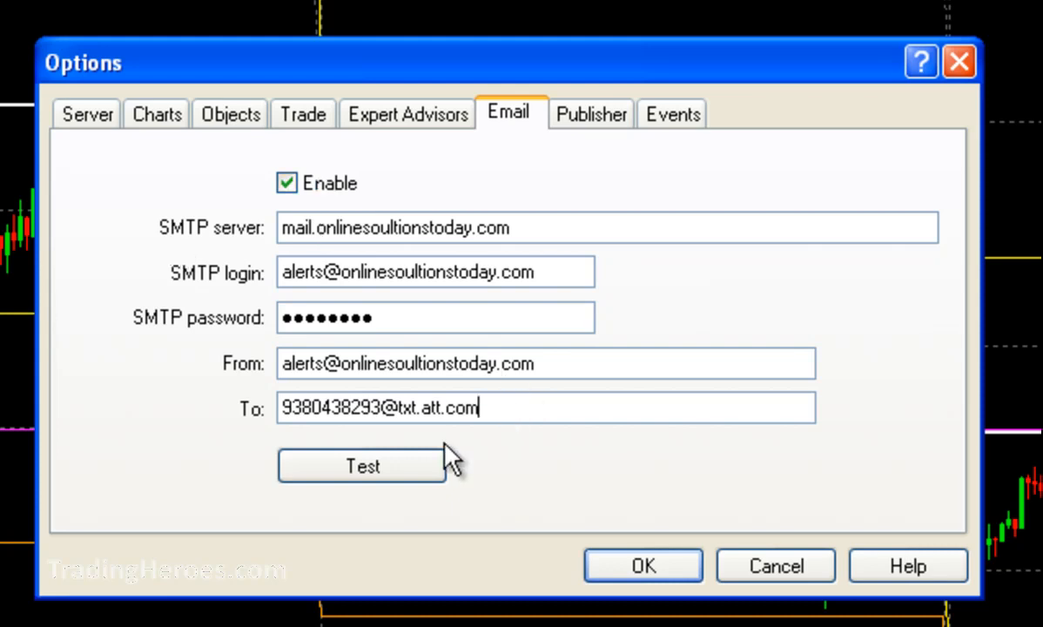
left_click(363, 467)
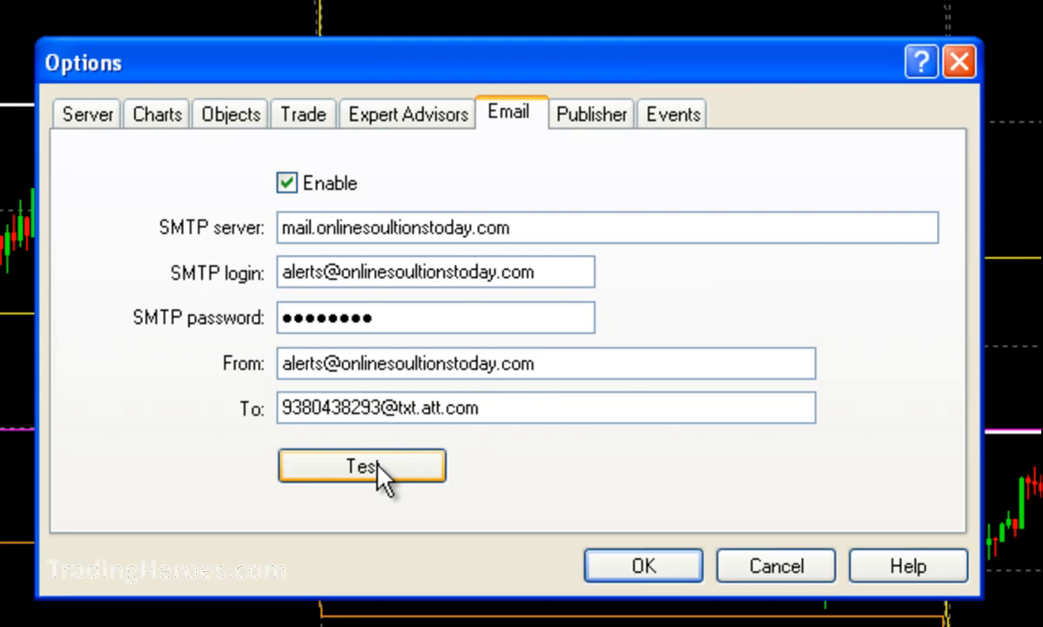
left_click(362, 466)
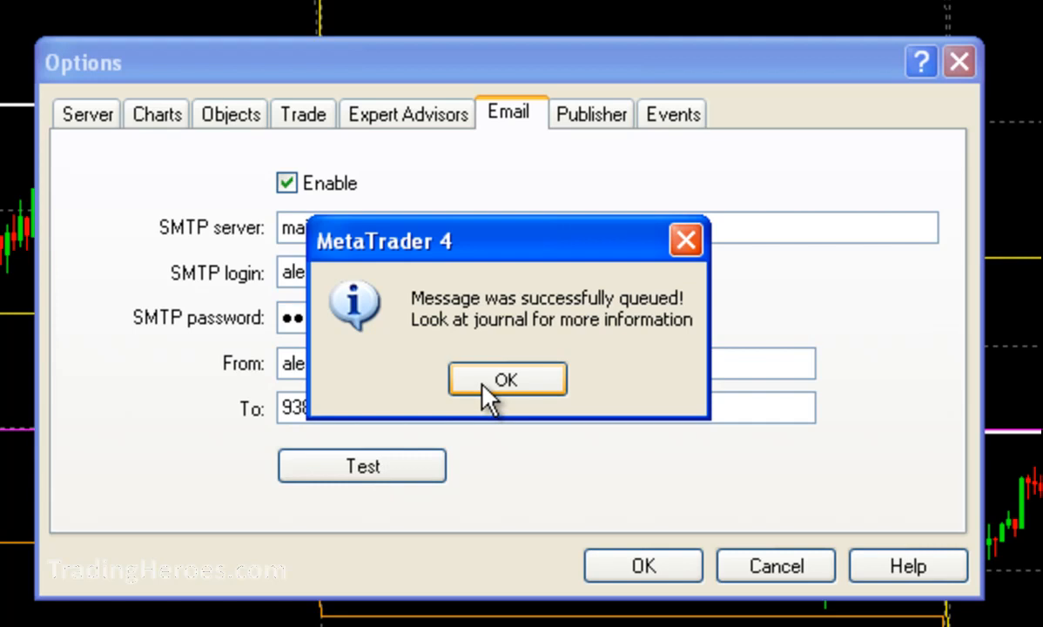
left_click(509, 379)
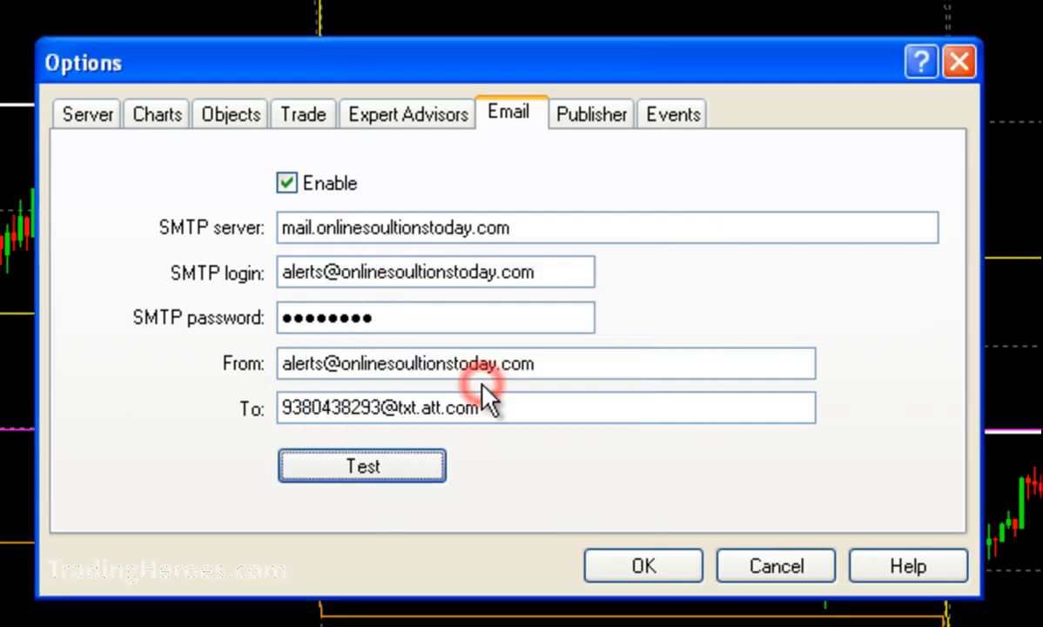
mouse_move(453, 146)
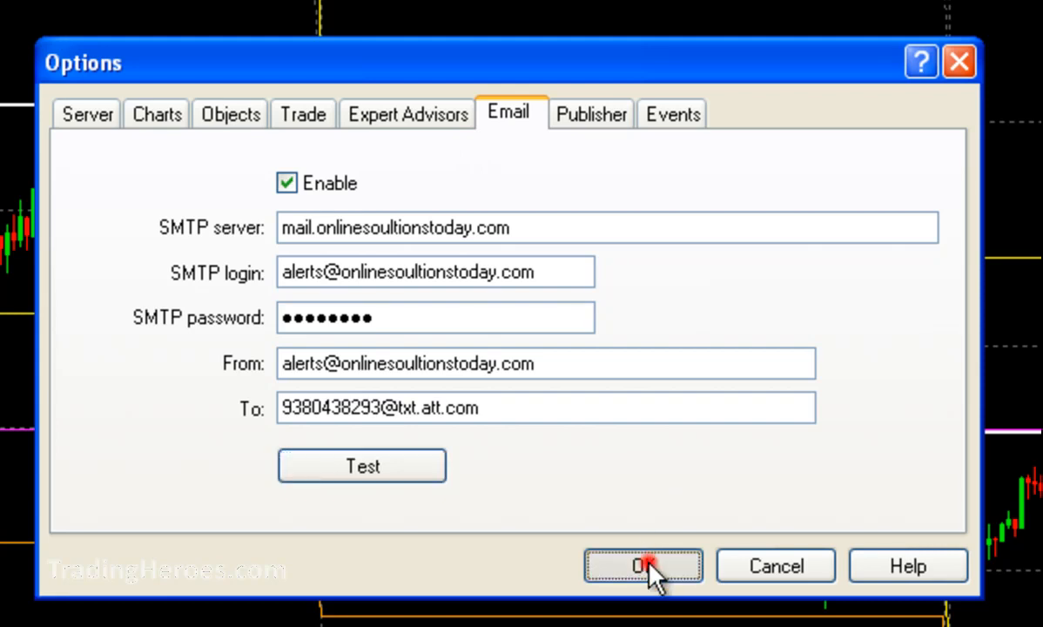
Save the email settings, confirm the sent-mail entry in the Journal, and return to Tools > Options
left_click(643, 565)
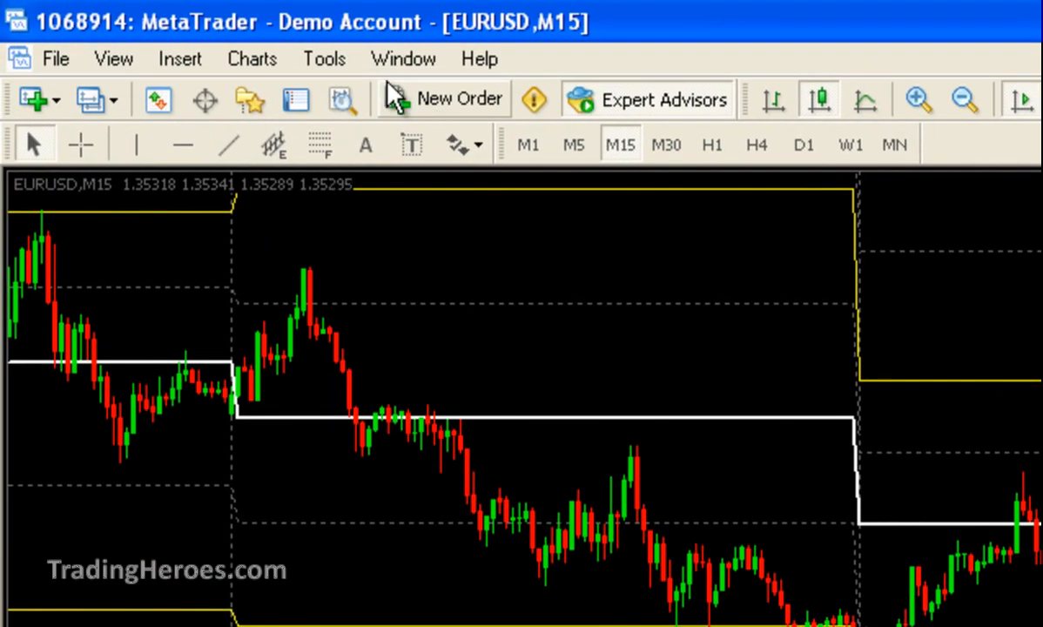
mouse_move(905, 103)
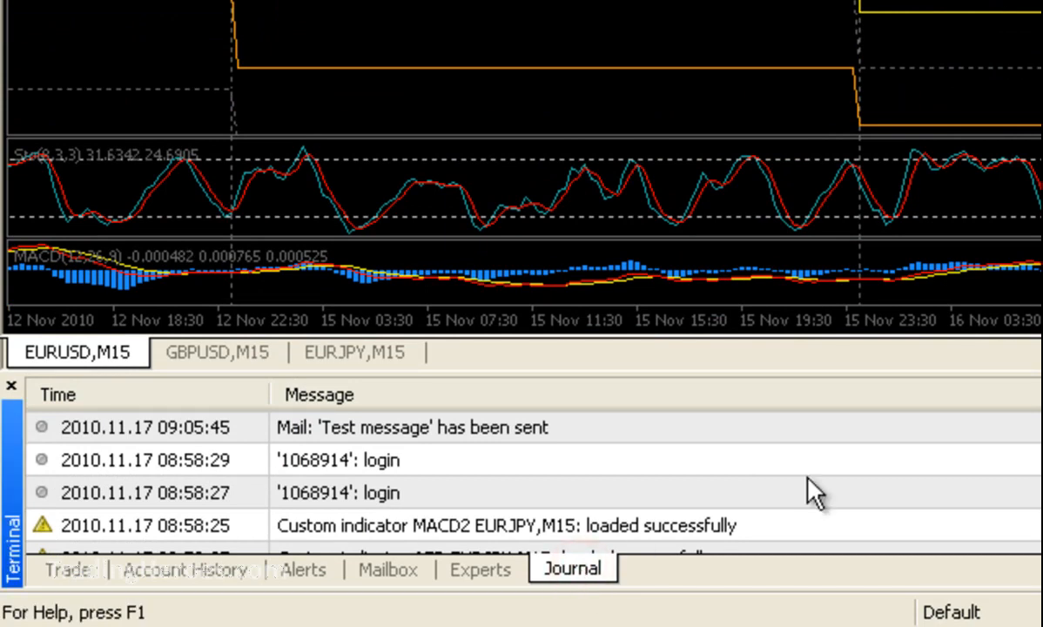
left_click(693, 428)
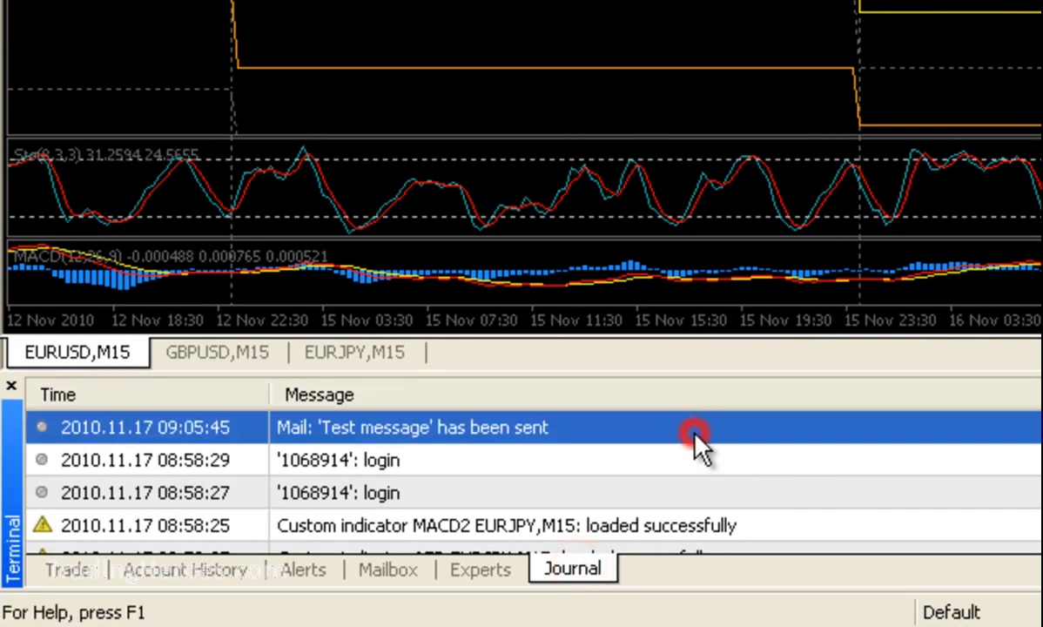
mouse_move(700, 449)
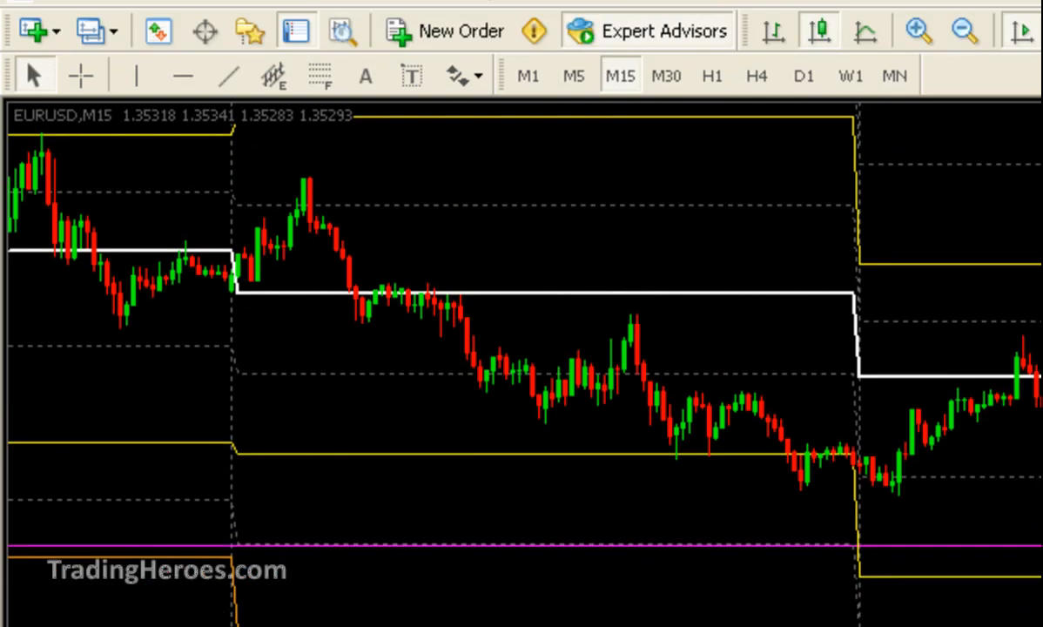
left_click(324, 59)
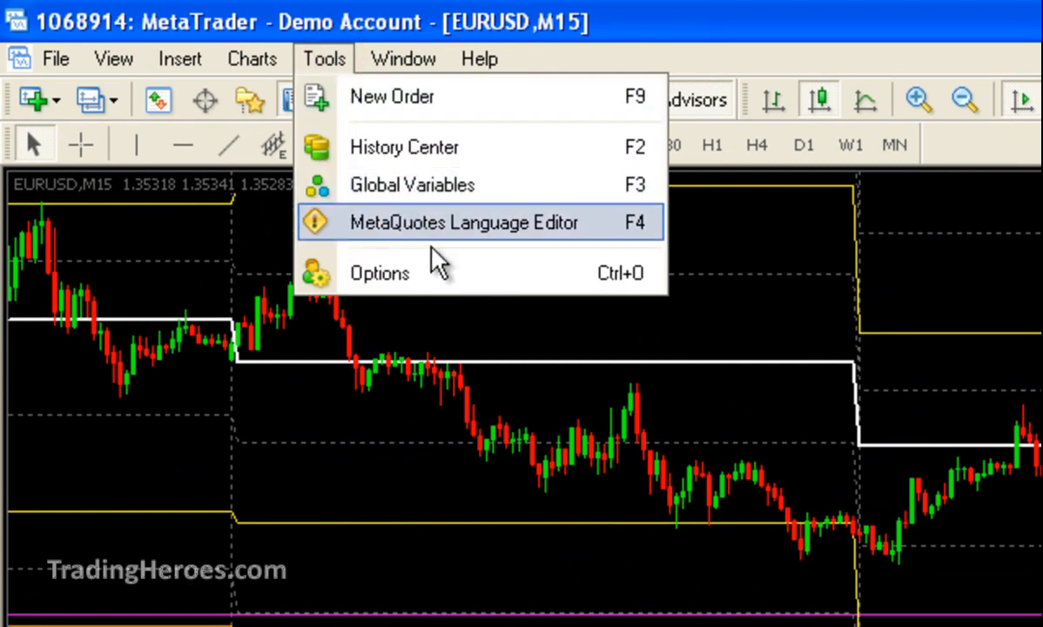
left_click(380, 272)
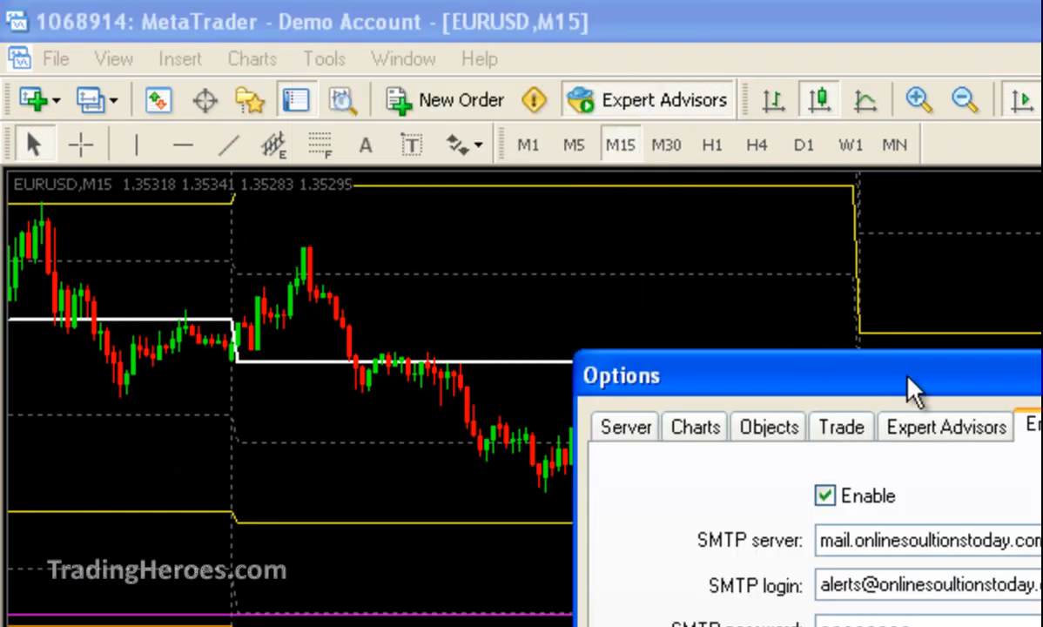